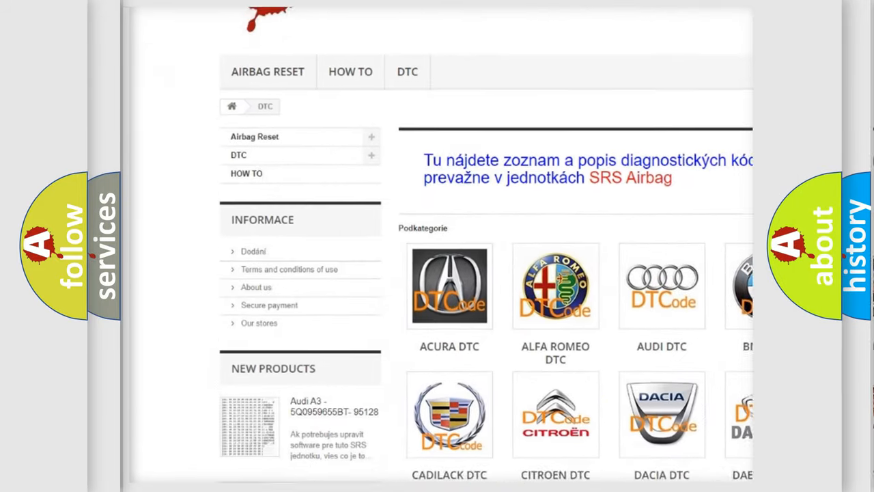
{"action": "scroll", "scroll_direction": "down", "scroll_amount": 3}
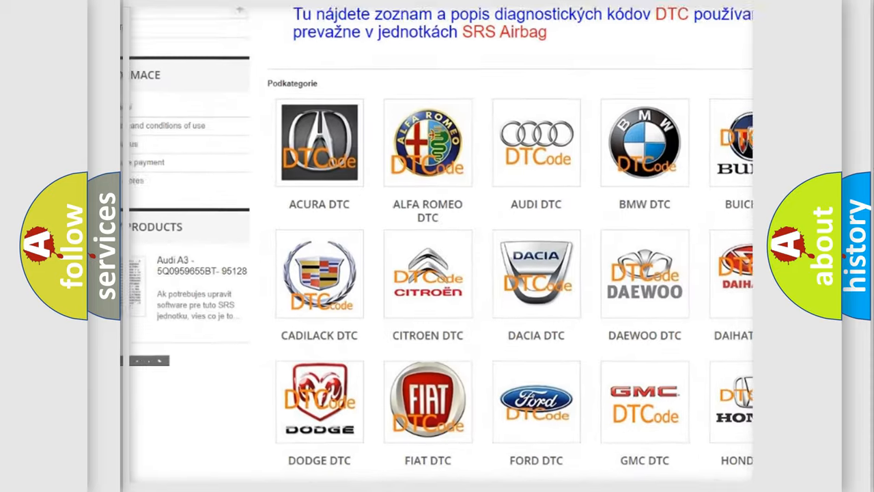
{"action": "scroll", "scroll_direction": "down", "scroll_amount": 3}
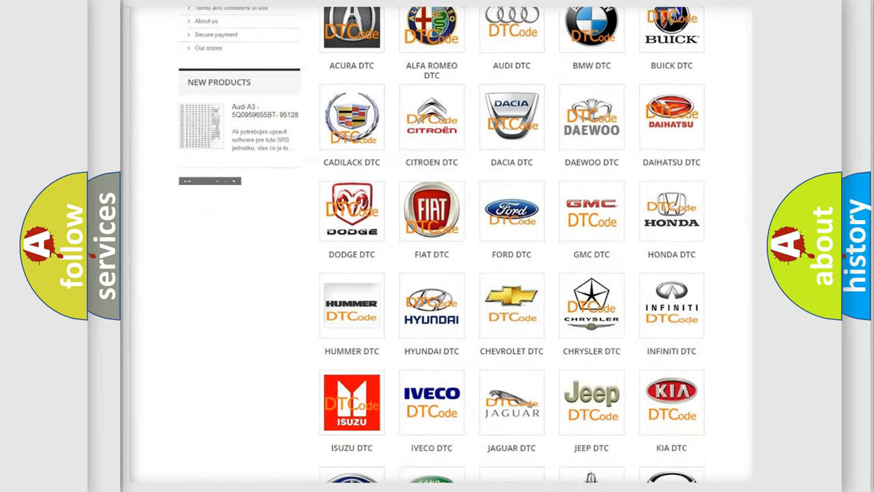